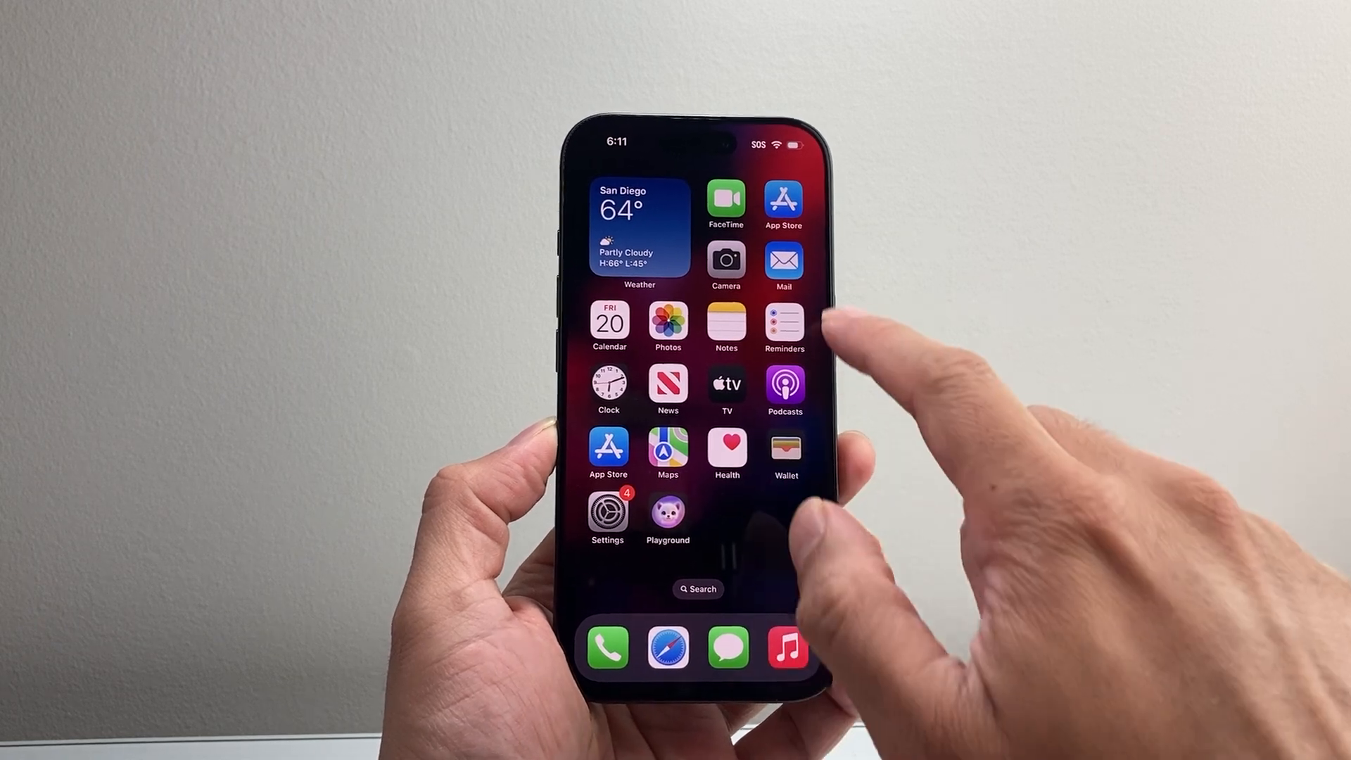
- Launch the Settings app from the iOS Home Screen
click(782, 262)
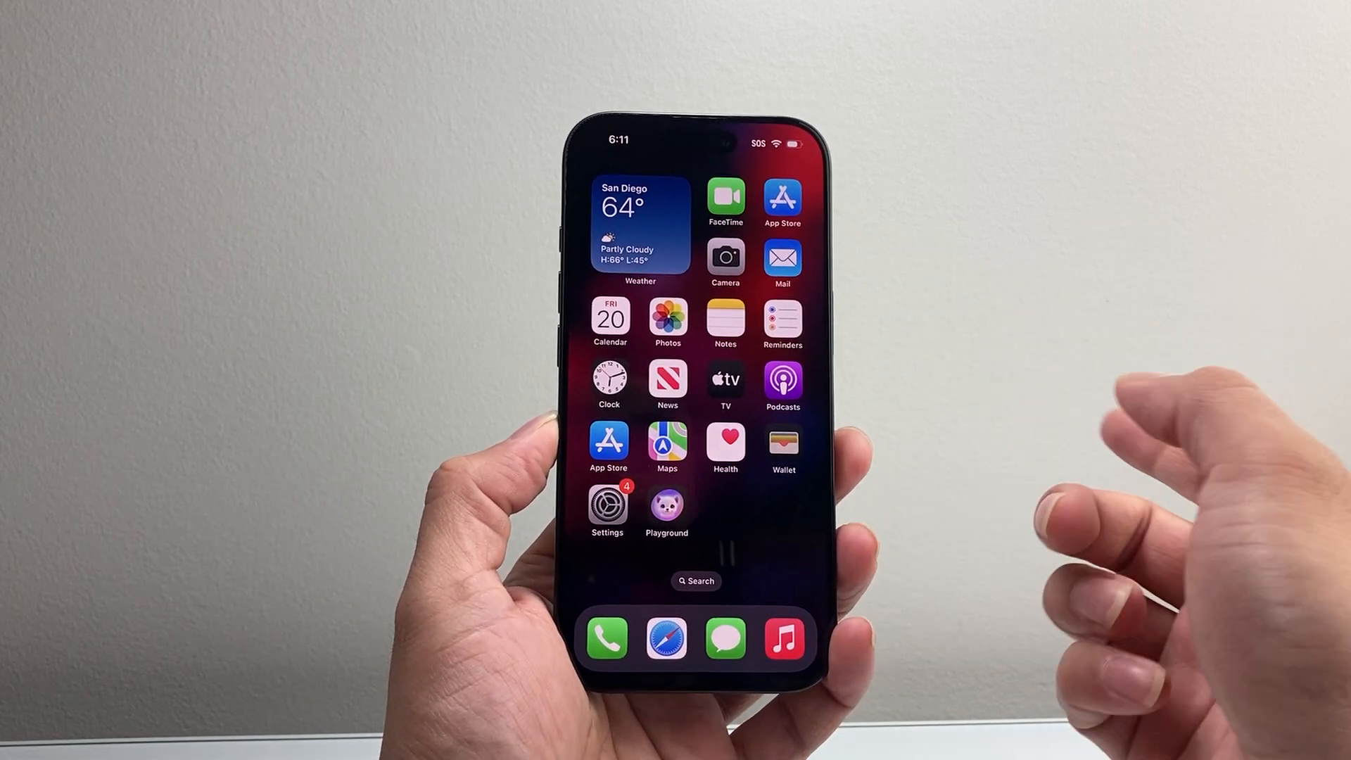
click(607, 507)
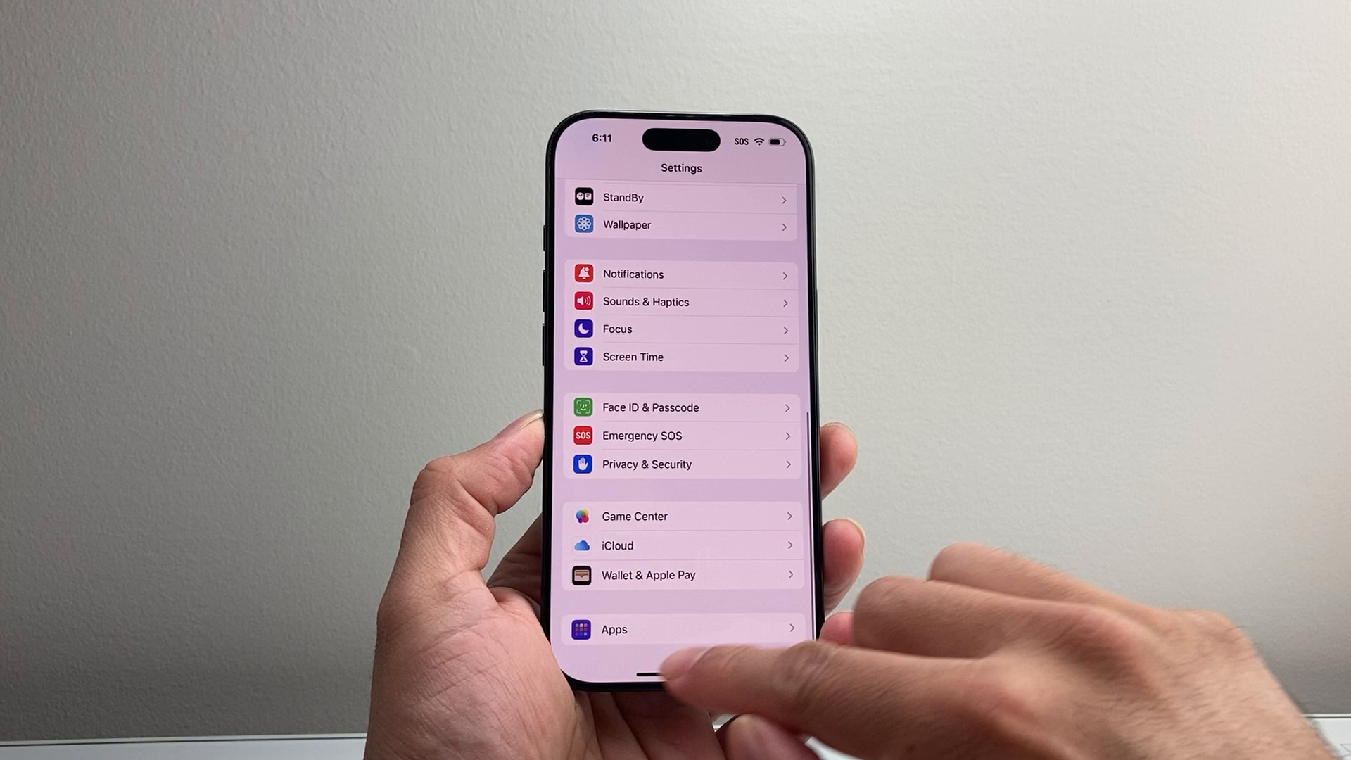
- Go to Apps > Default Apps > Email, where Mail is checked
click(680, 629)
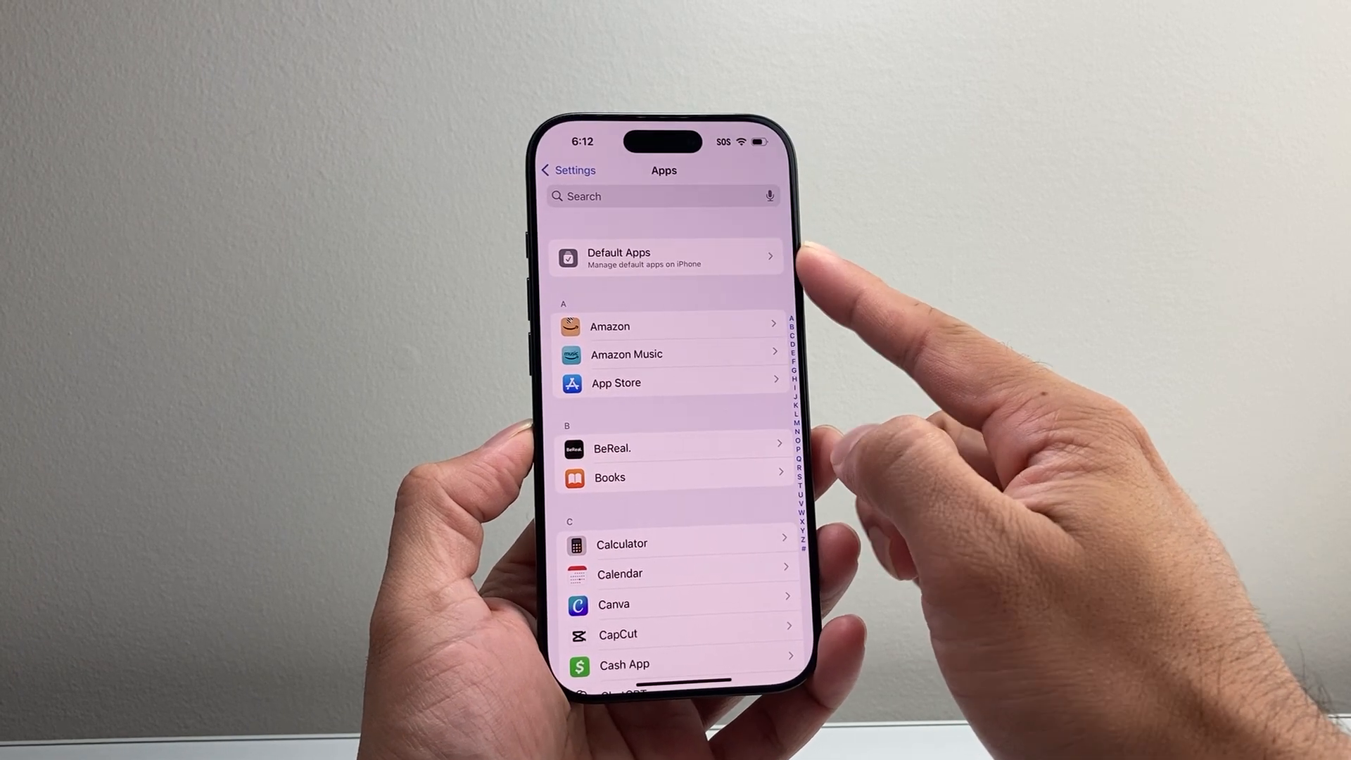
click(663, 258)
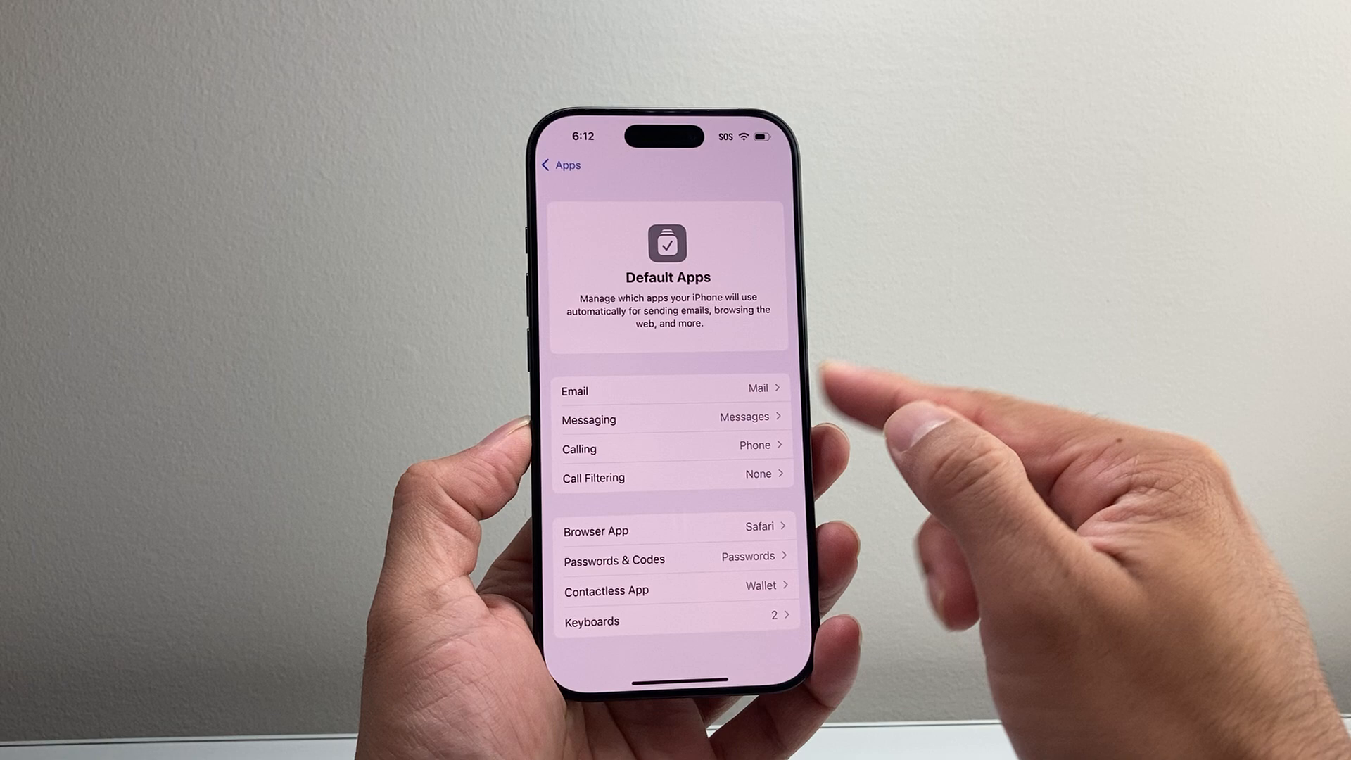
click(671, 391)
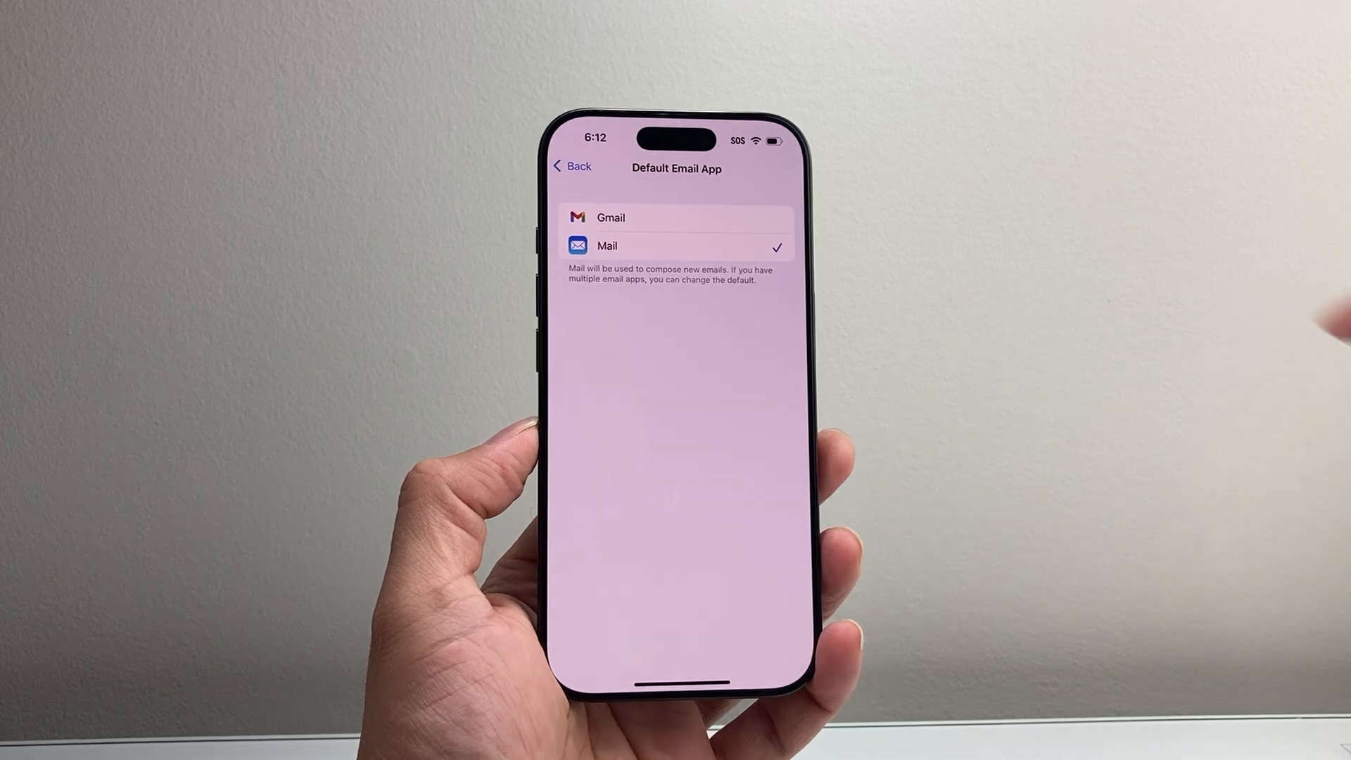
- Select Gmail as the Default Email App, replacing Mail
click(610, 218)
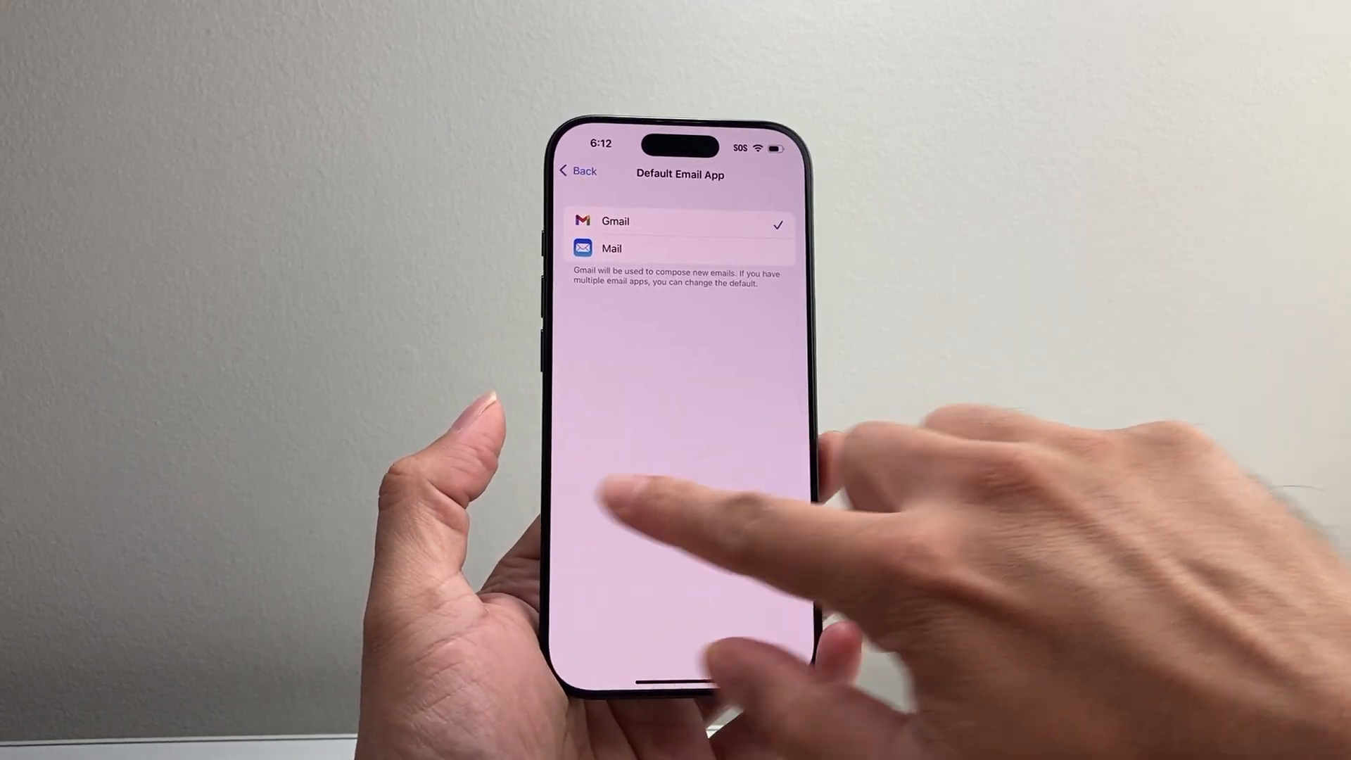
- Recheck that Gmail is the Email choice, then return to the Default Apps summary
click(575, 170)
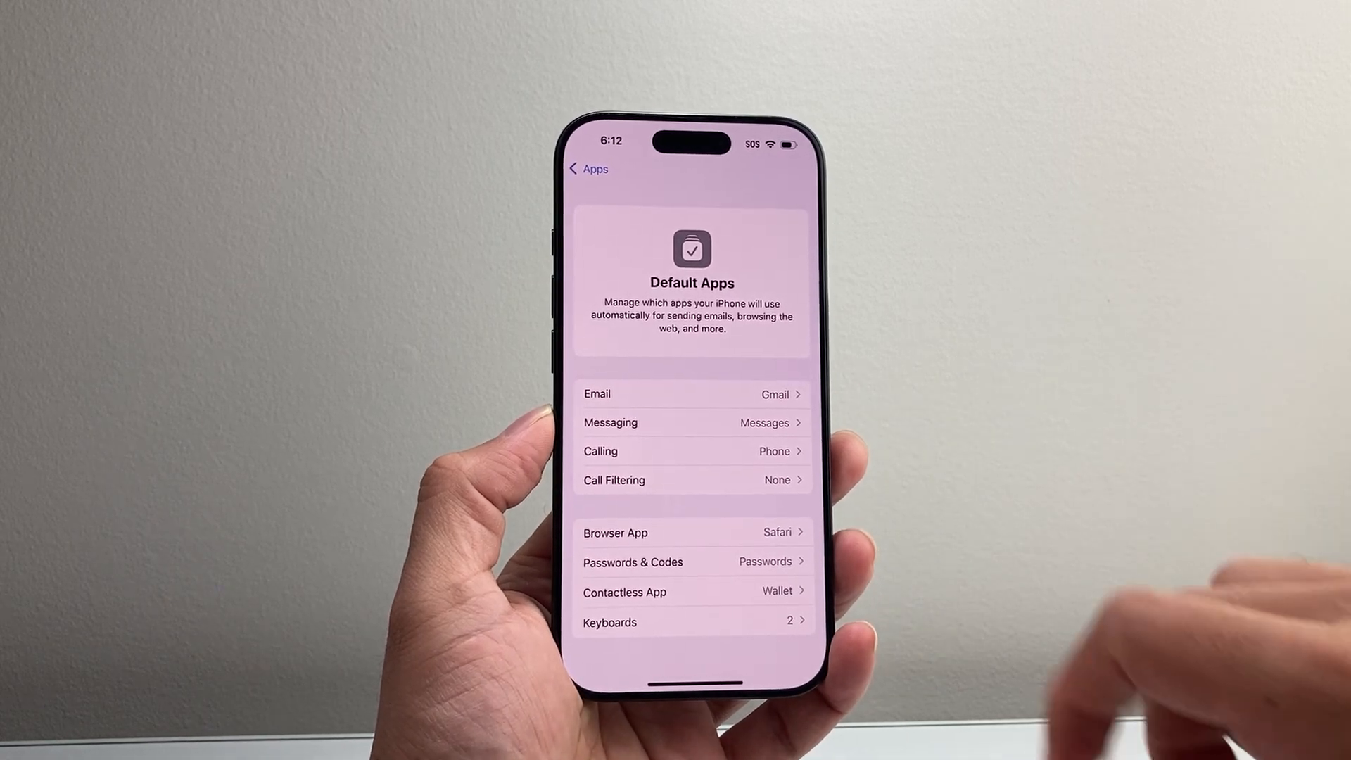
click(692, 394)
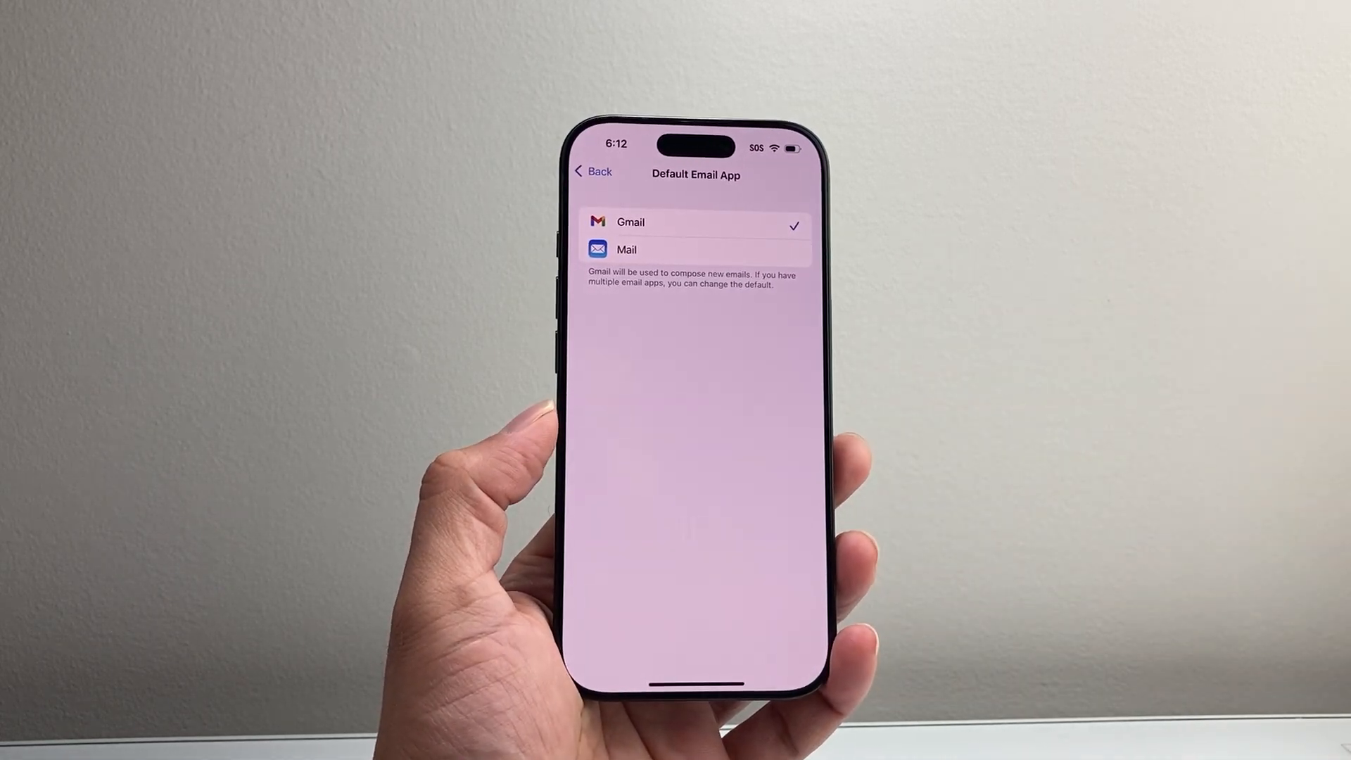
click(592, 173)
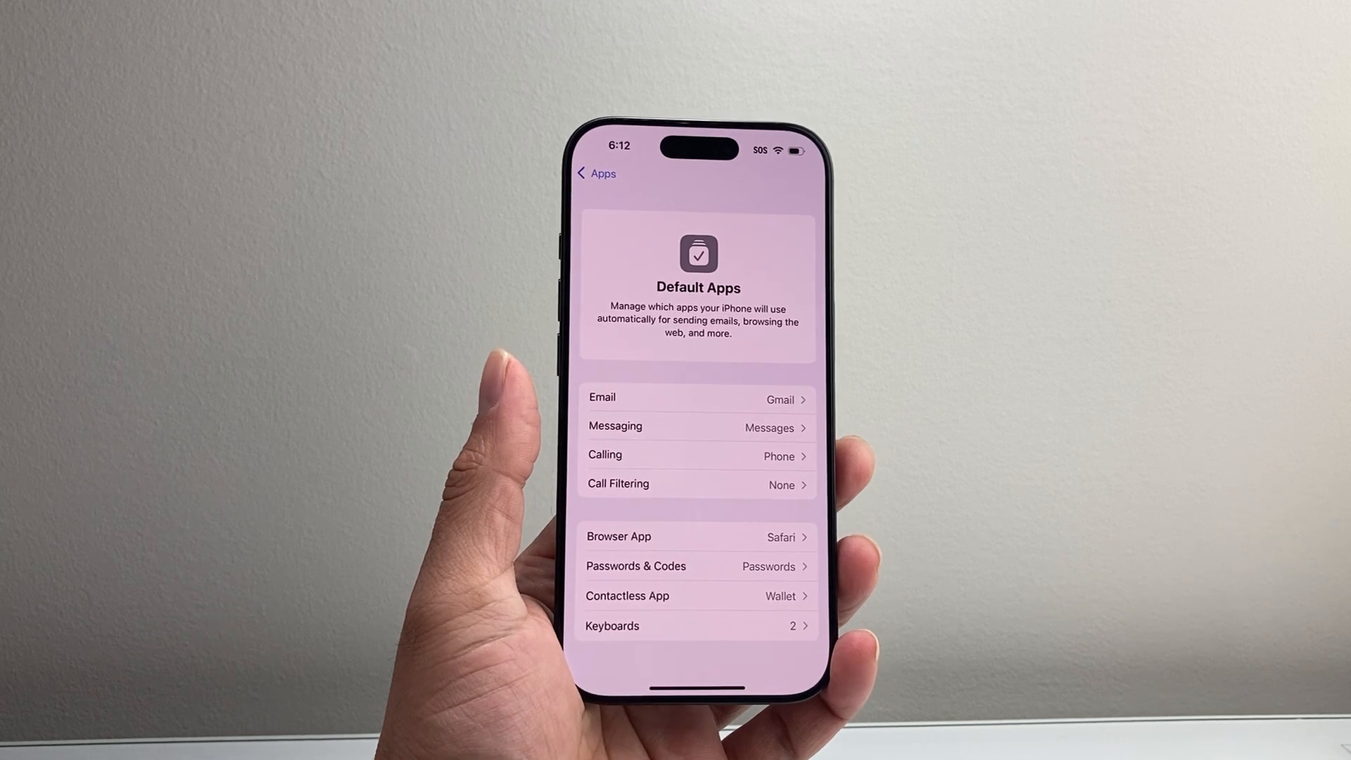